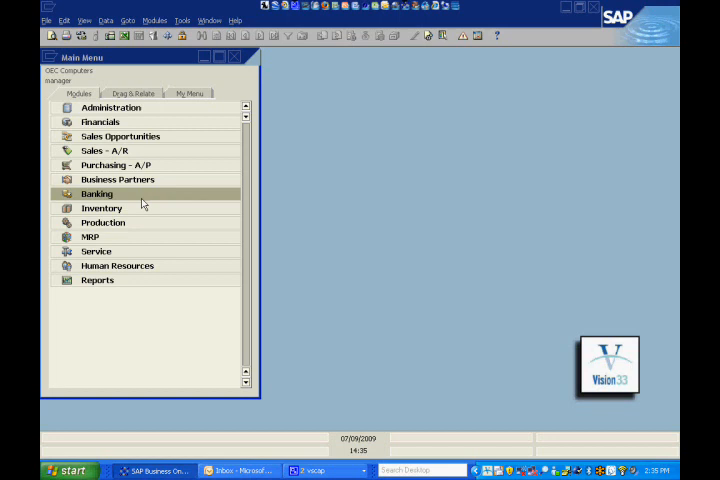
Launch the CRM Dashboard from the Business Partners module in the Main Menu
click(116, 180)
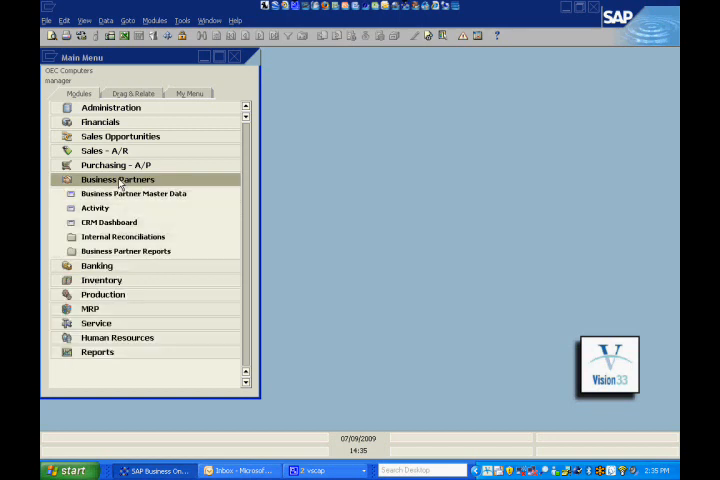
click(110, 222)
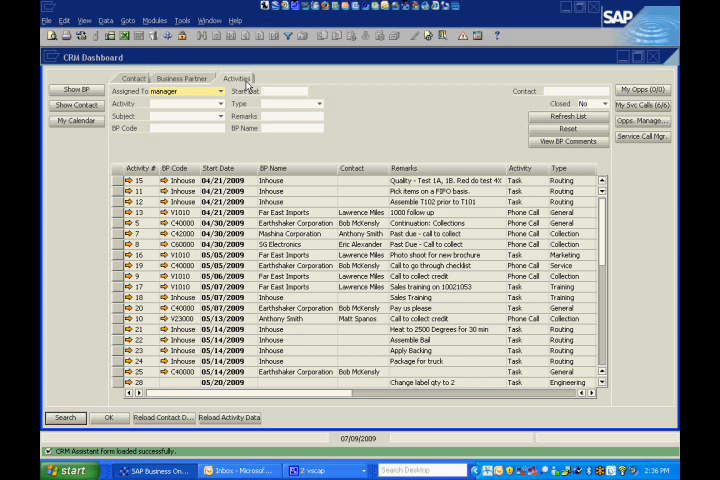
Switch the CRM Dashboard to its Contact search view with empty partner list
click(130, 78)
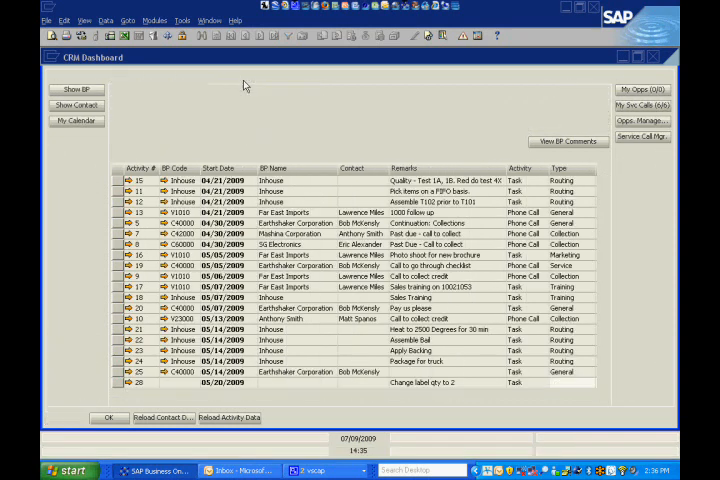
click(76, 104)
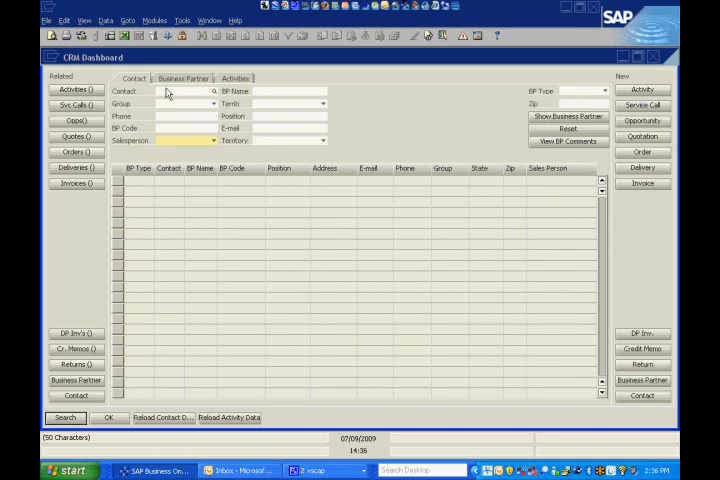
Search contacts for 'bob', listing the five matching customer contacts
click(180, 92)
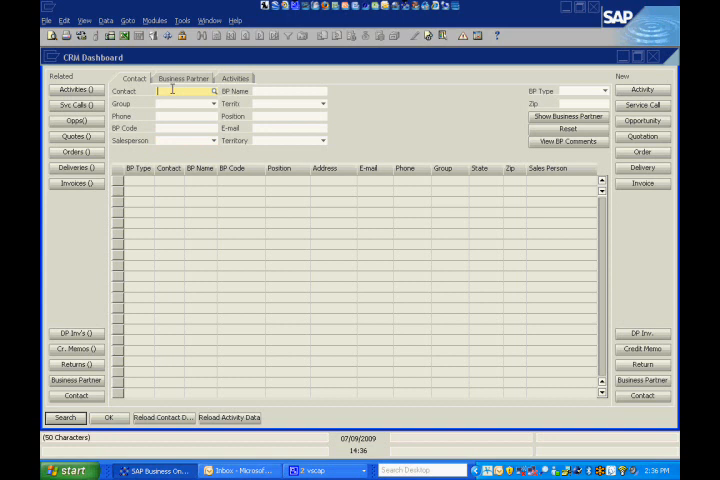
text(bob)
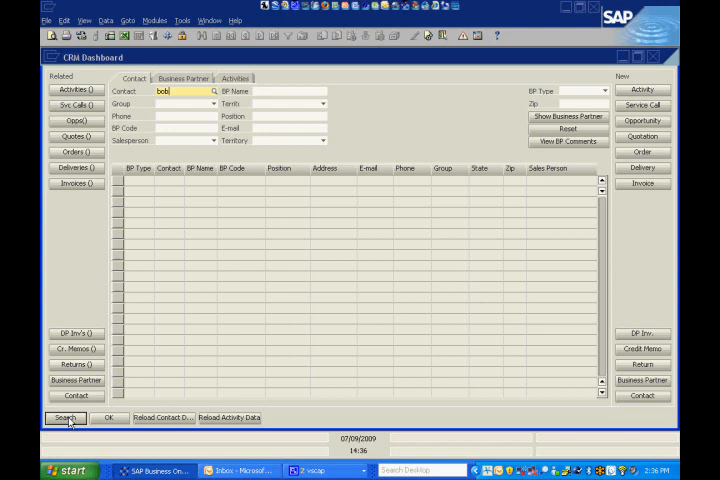
click(64, 418)
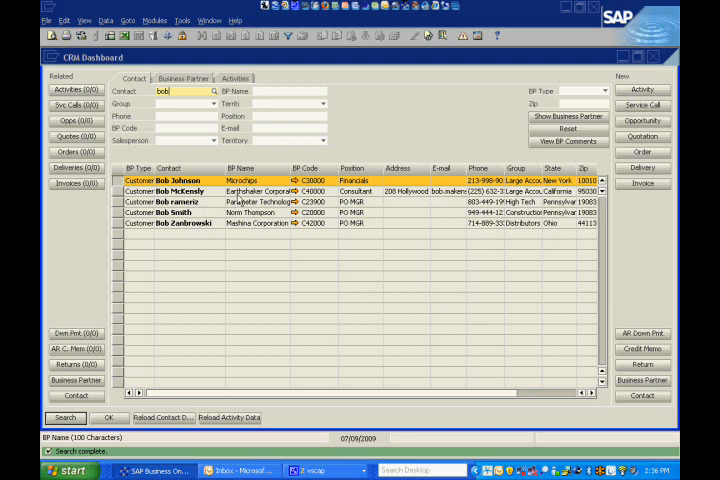
Select Earthshaker Corporation's Bob and show his linked activities and document counts
click(180, 192)
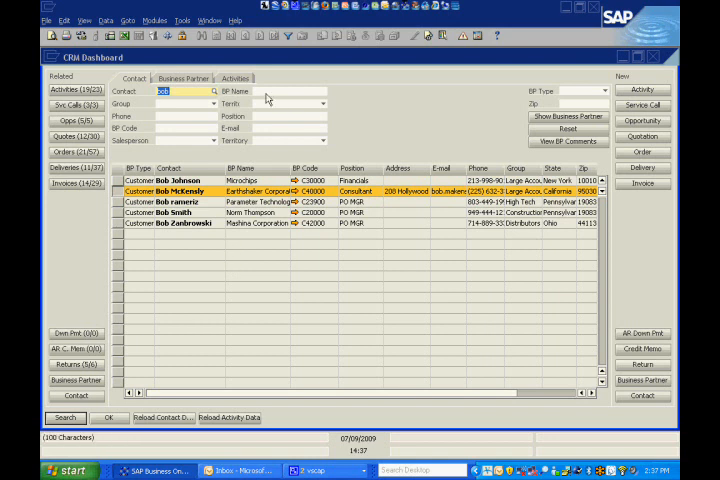
click(234, 78)
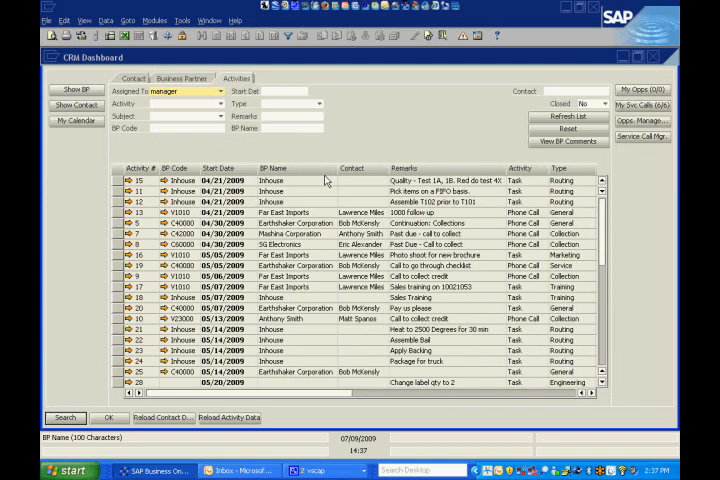